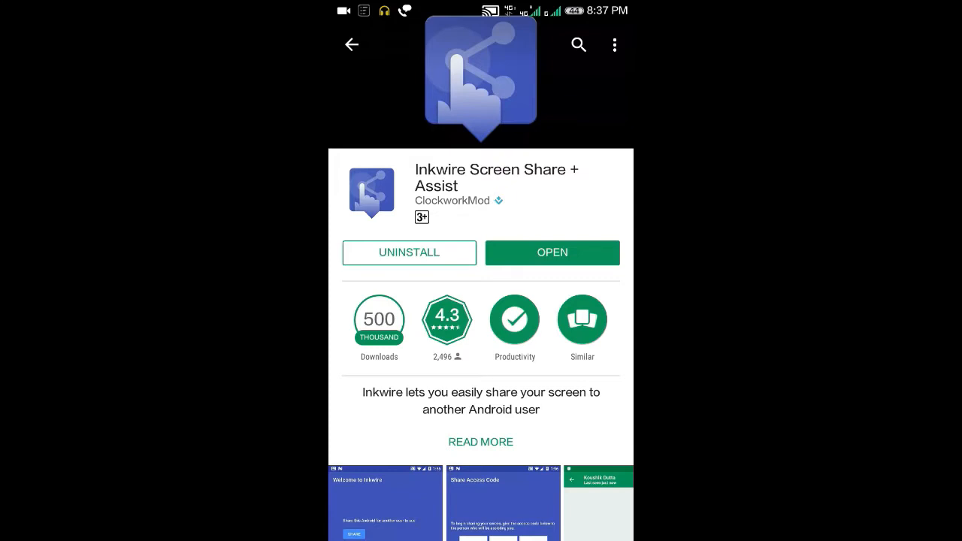
Launch the installed Inkwire Screen Share + Assist app from its Play Store page.
click(552, 252)
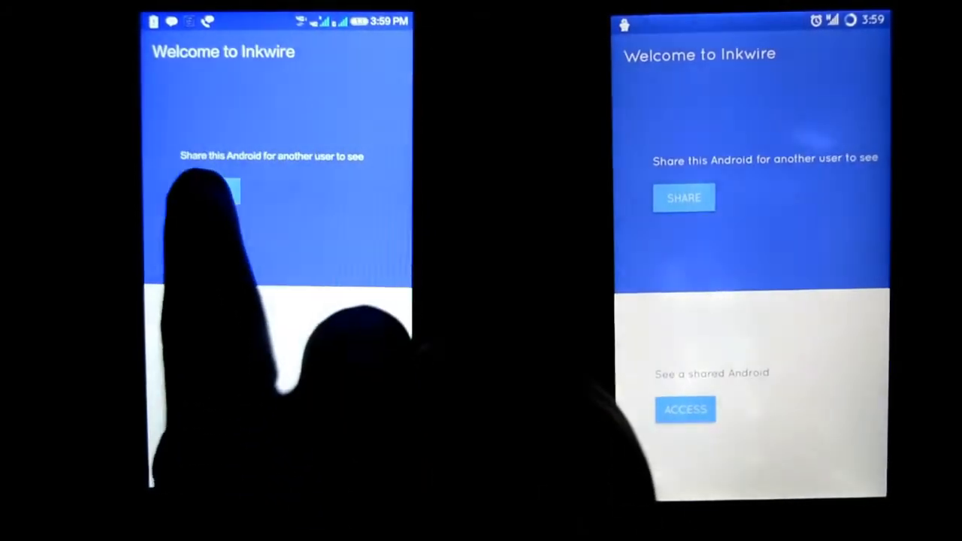
Start sharing the first phone's screen and allow Inkwire's screen capture so the access code appears.
click(210, 189)
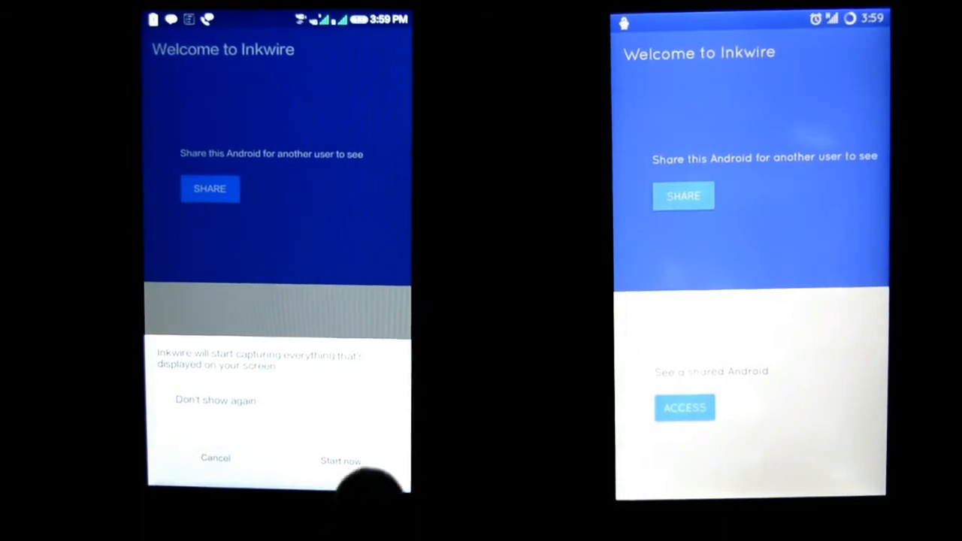
click(340, 458)
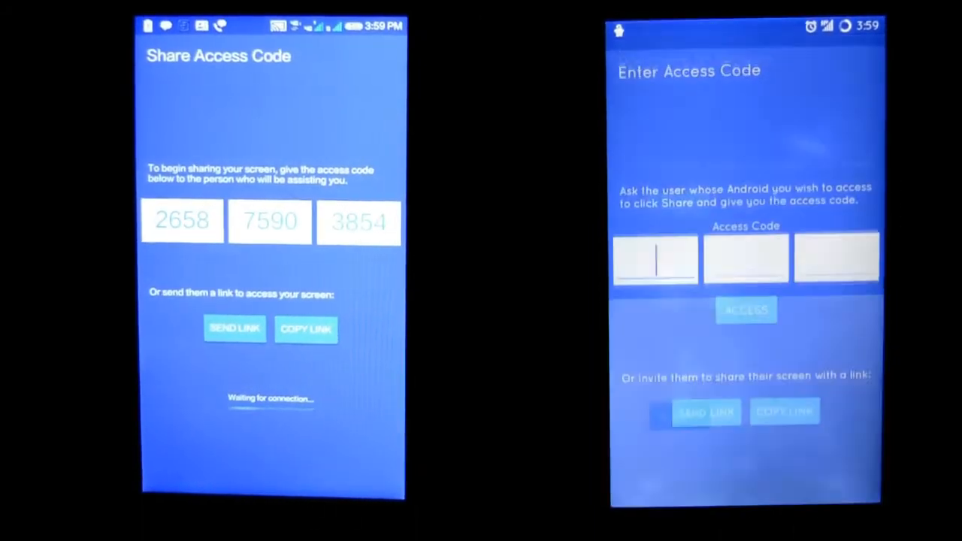
click(655, 248)
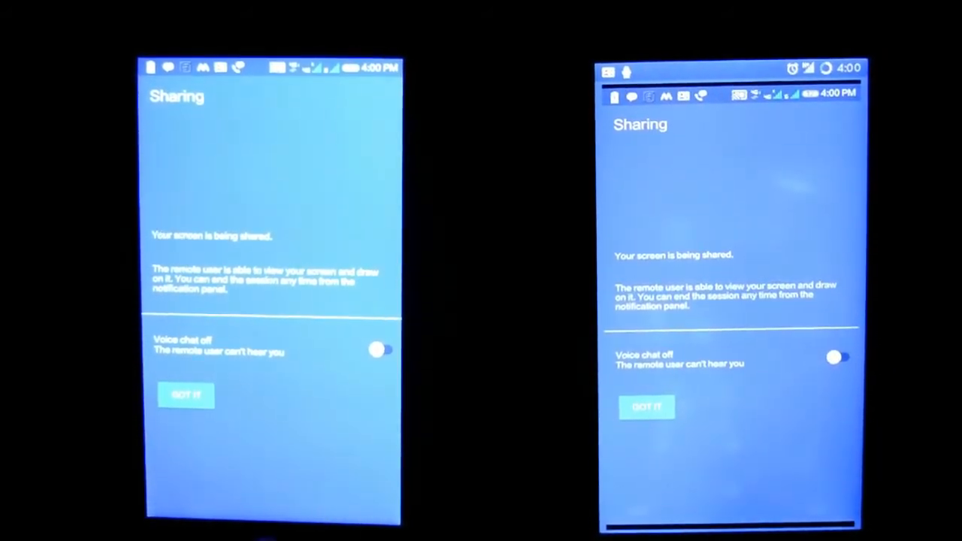
Dismiss the Sharing notice with GOT IT so the shared phone's home screen shows.
click(186, 395)
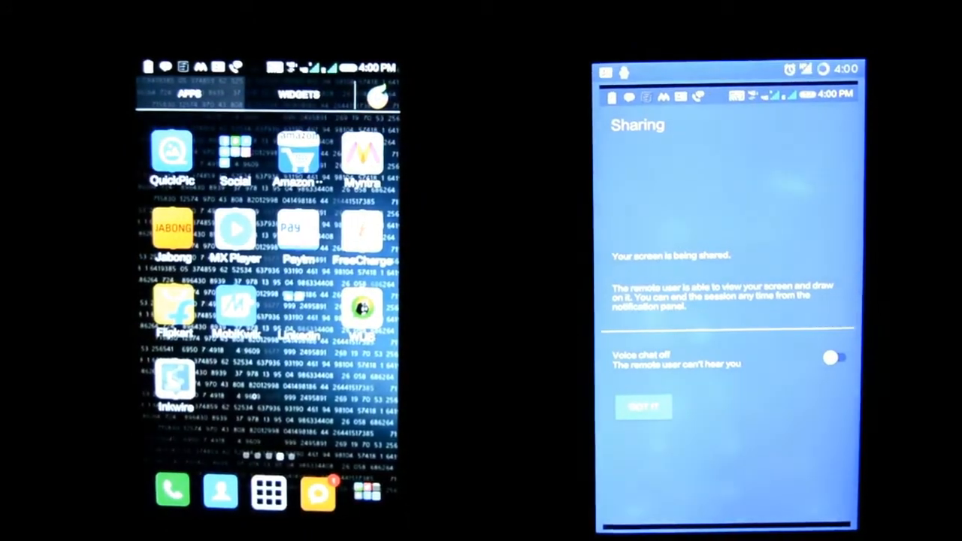